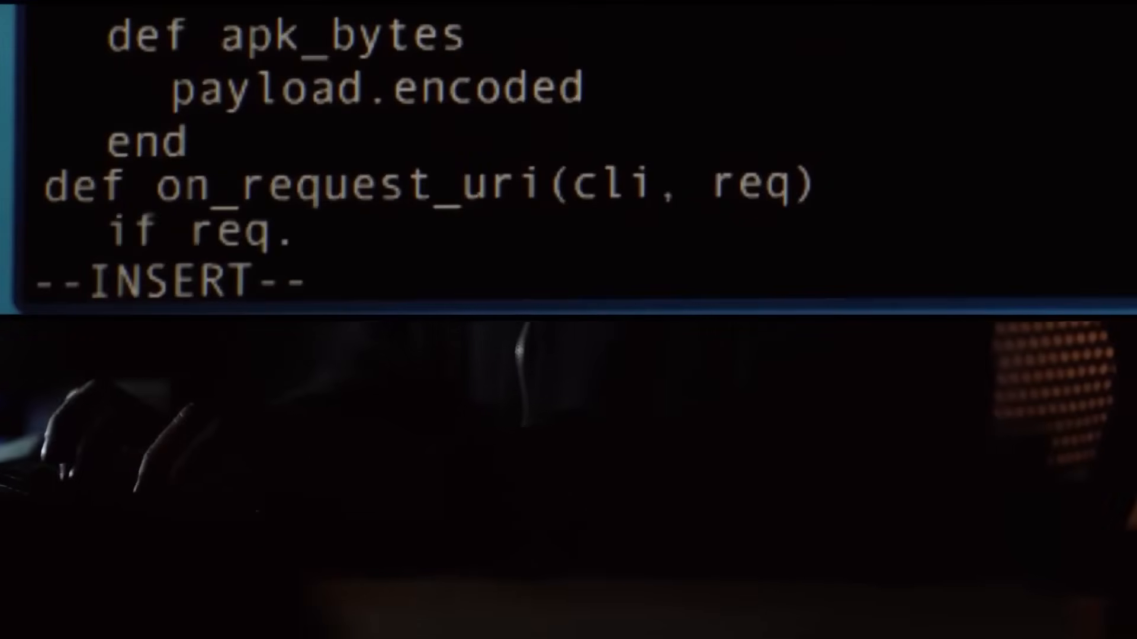
type("uri =~ /\\/([a-zA-Z0-9]+)\\.apk\\/latest$/")
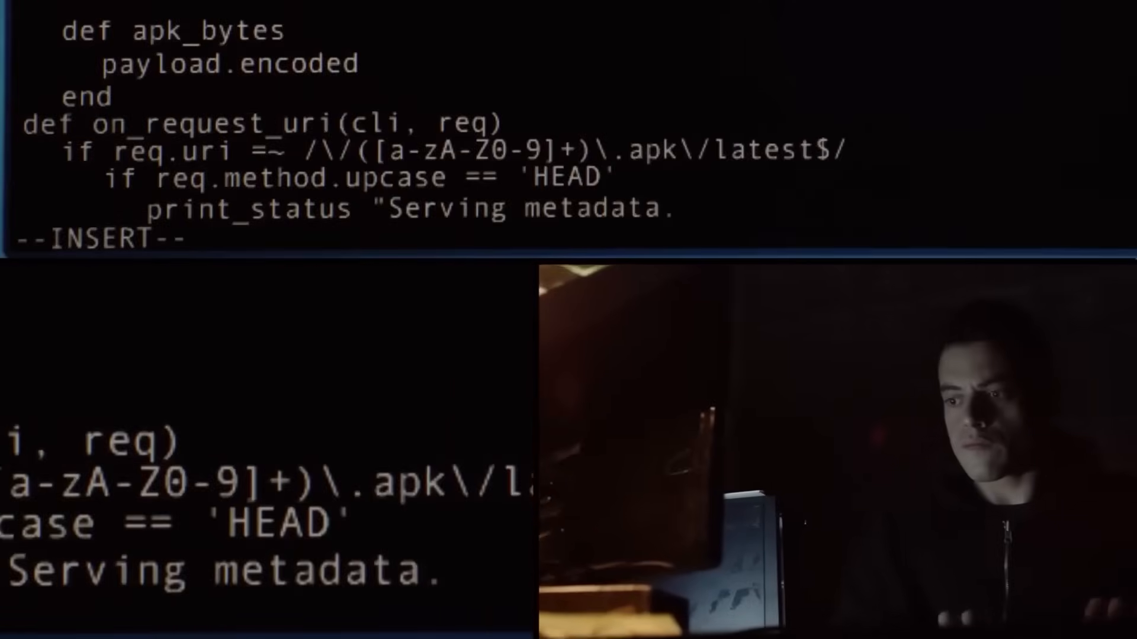
type("...\"")
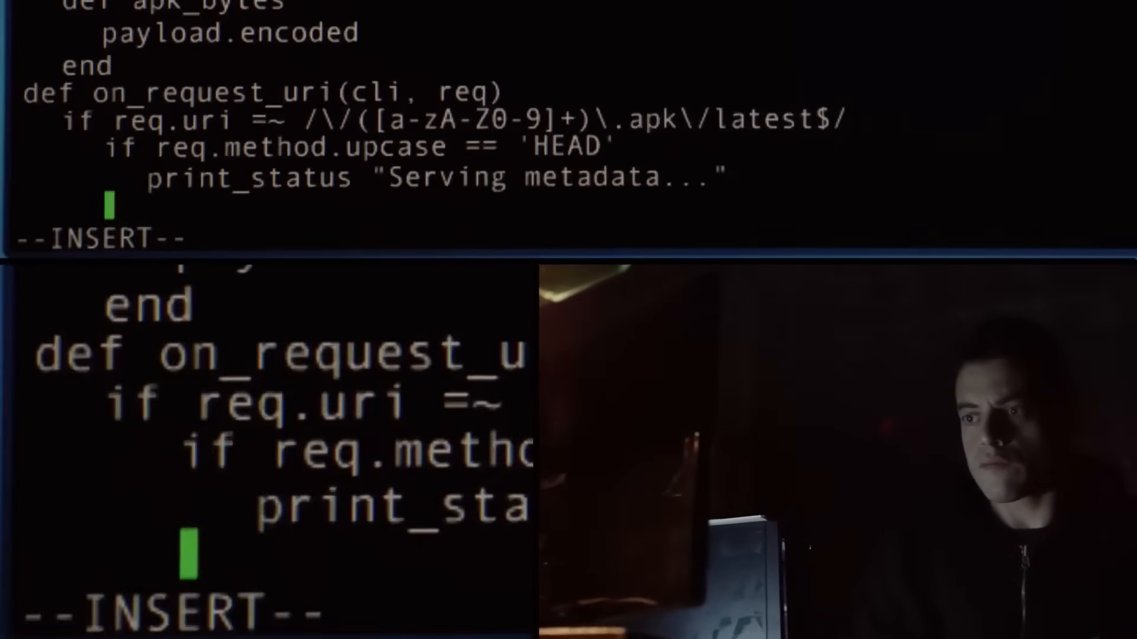